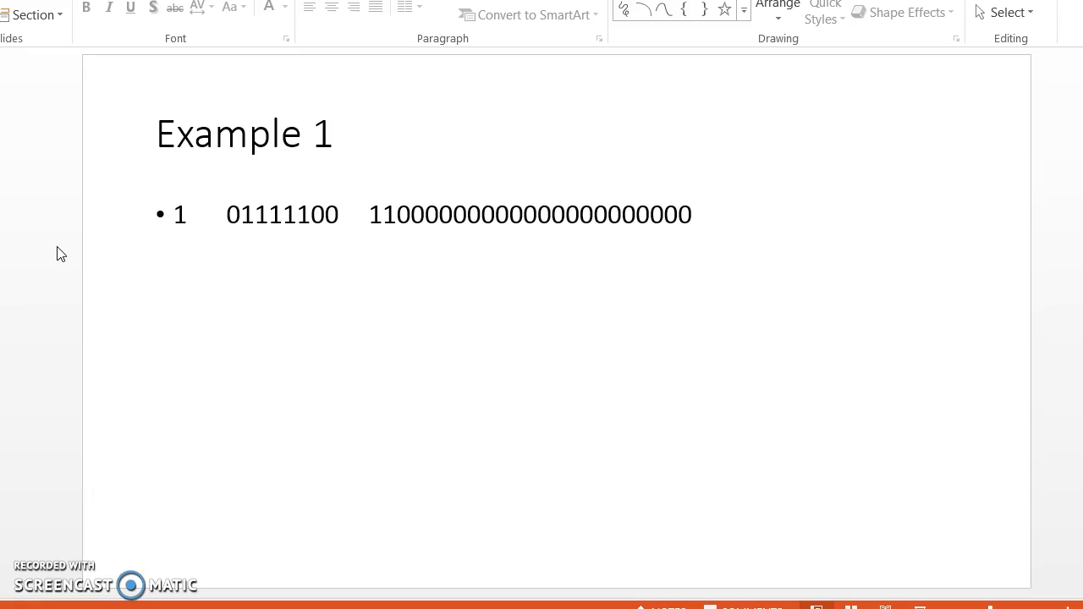
{"action": "mouse_move", "coordinate": [100, 234]}
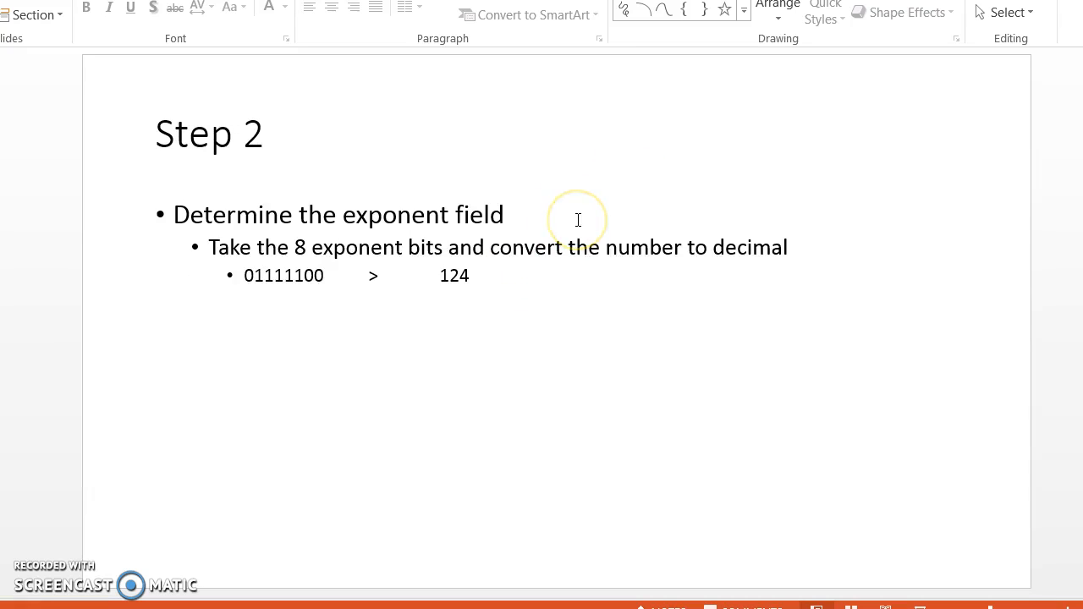
{"action": "mouse_move", "coordinate": [421, 241]}
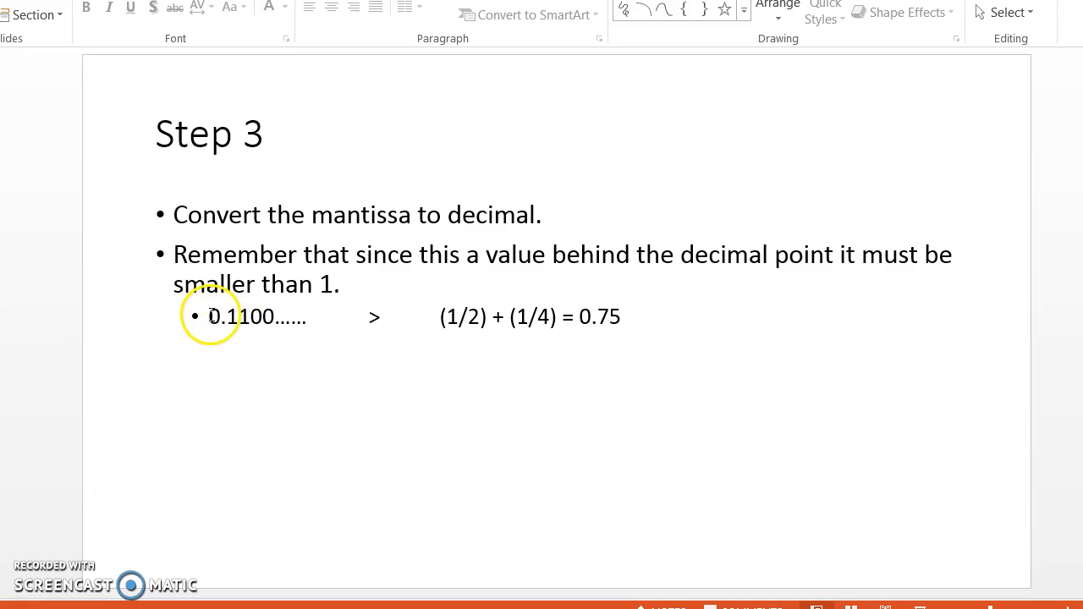
{"action": "double_click", "coordinate": [234, 317]}
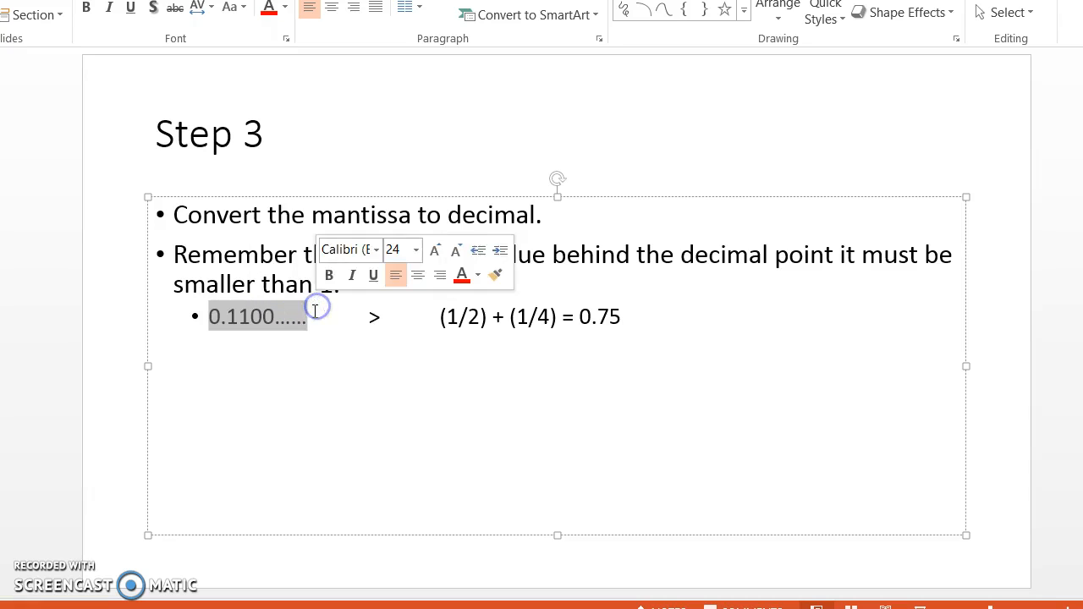
{"action": "left_click", "coordinate": [308, 316]}
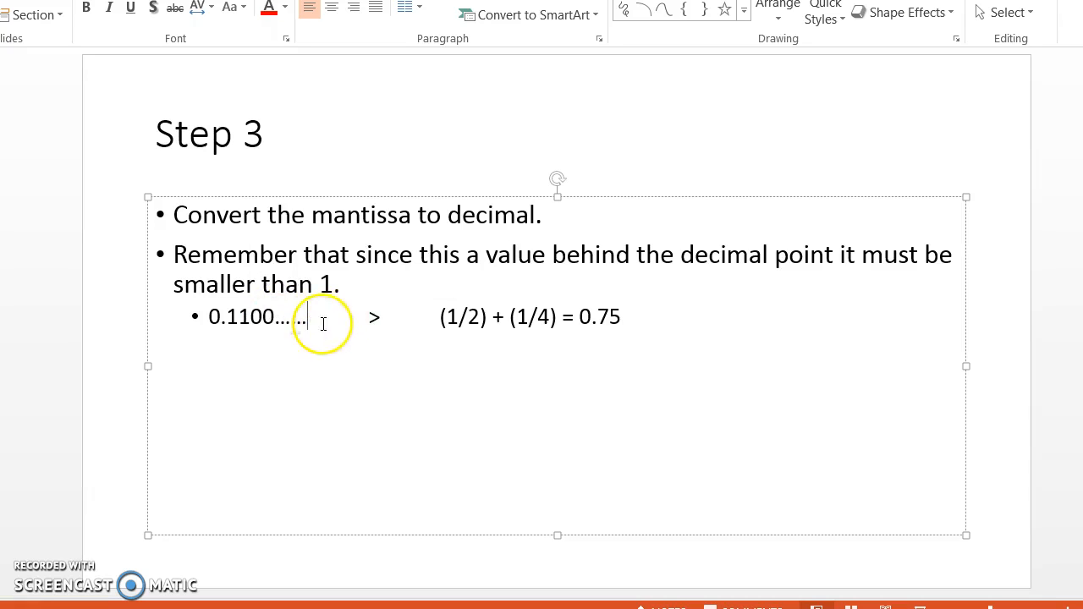